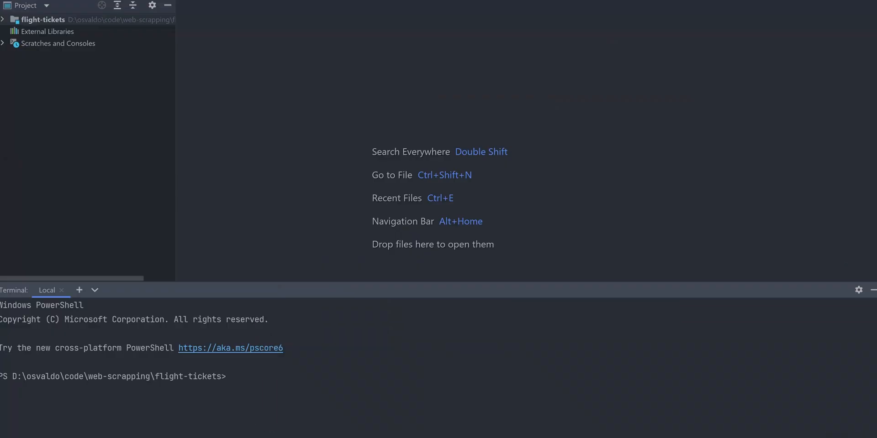
- Run 'npm init -y' then 'npm install playwright' in the terminal
type("n")
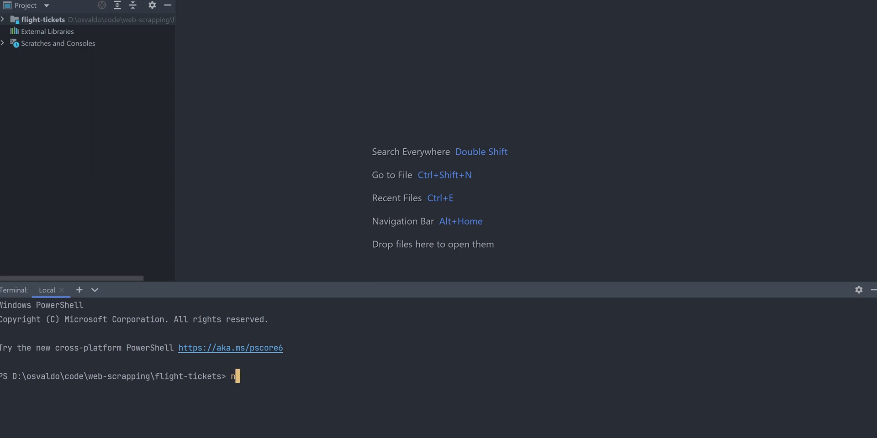
type("pm init -y")
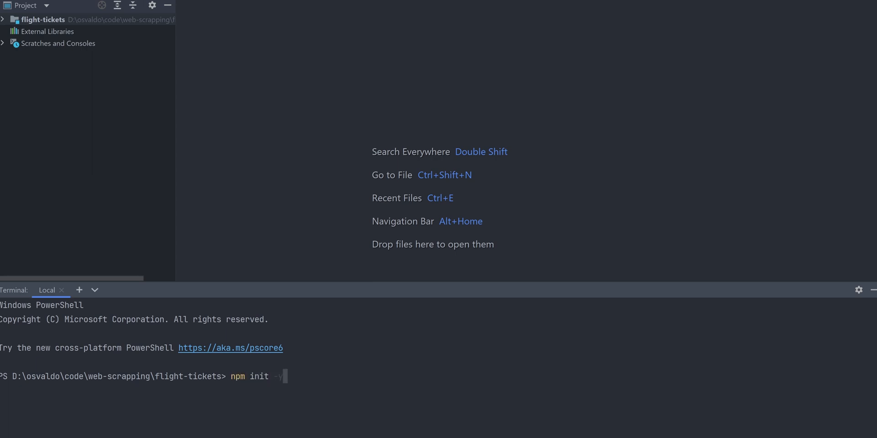
key("Return")
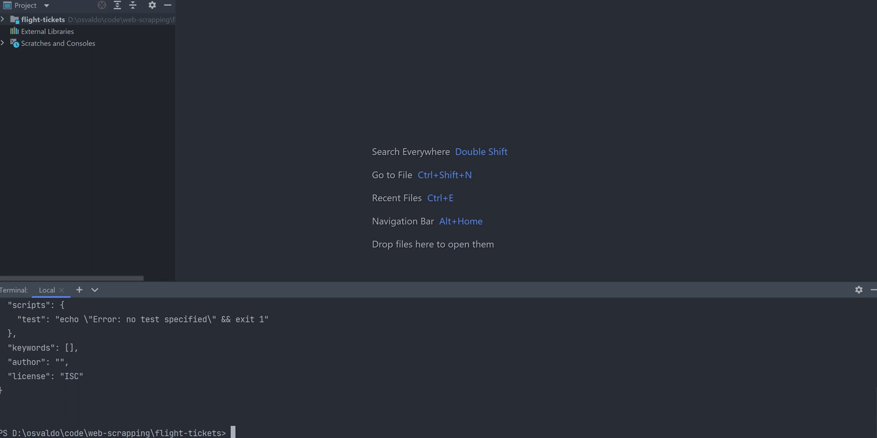
type("npm install playwright")
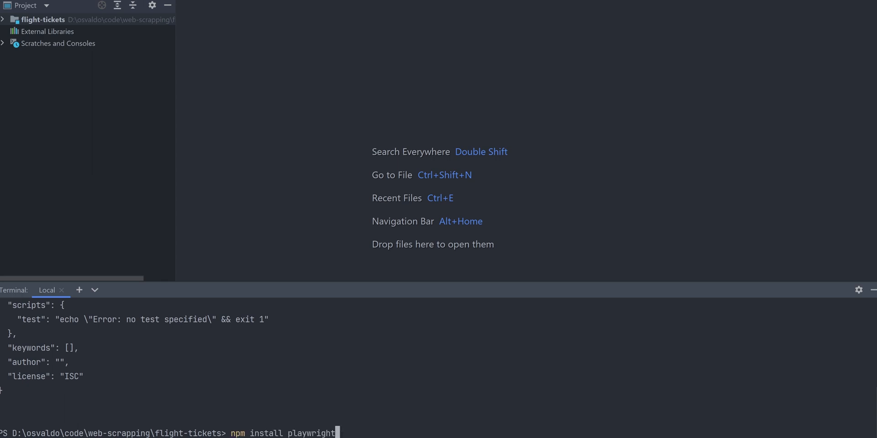
key("Return")
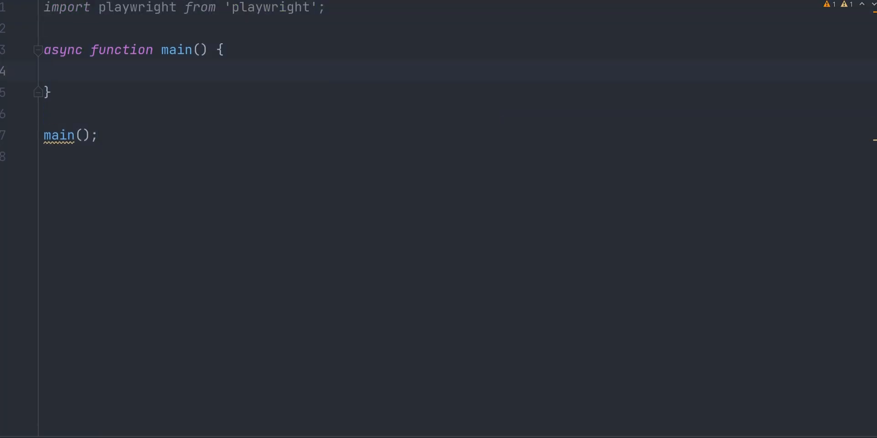
- Launch Chromium with headless: false and create a page via browser.newPage()
type("const browser = await playwright.chromium.launch({ headless: false, });")
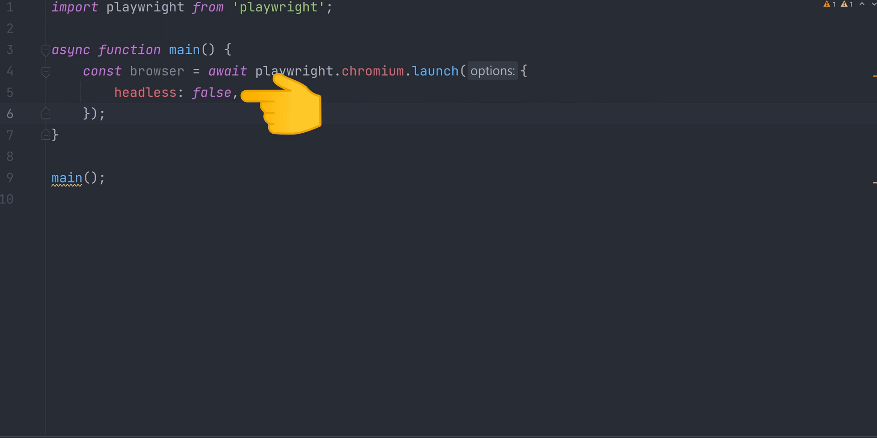
key("Enter")
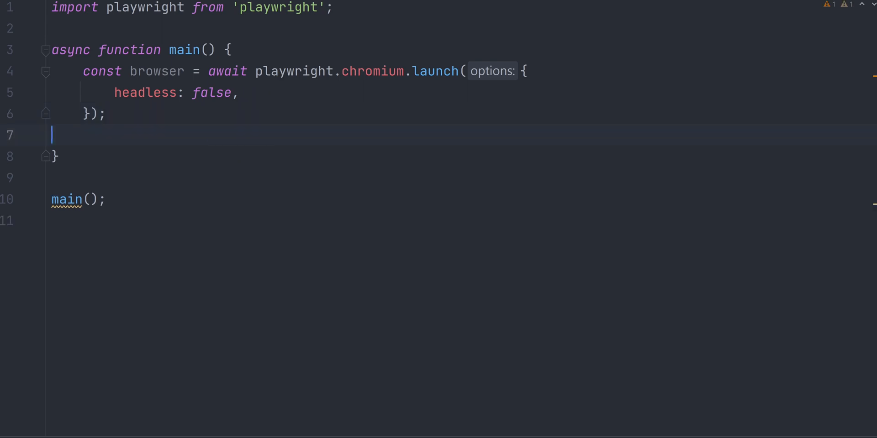
type("const page = await browser.newPage();")
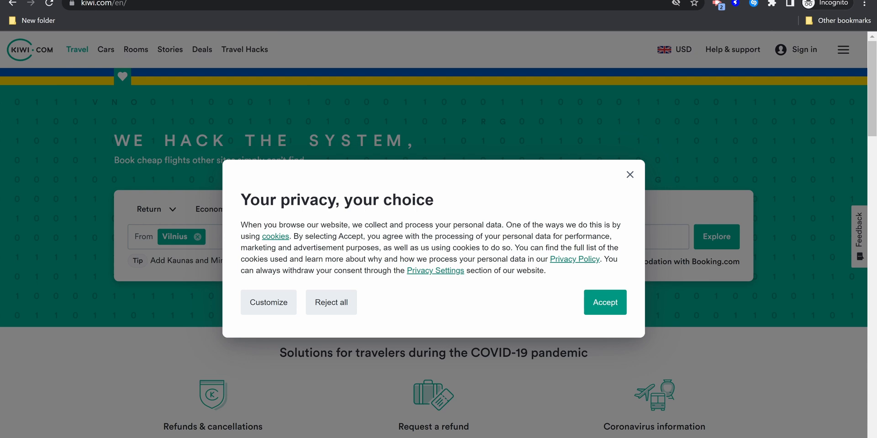
- Inspect the cookie-consent Accept button's element in DevTools (F12)
key("F12")
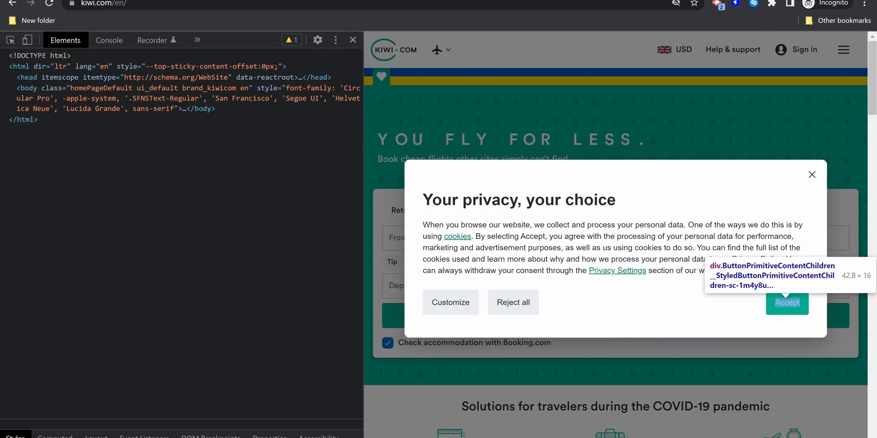
left_click(787, 302)
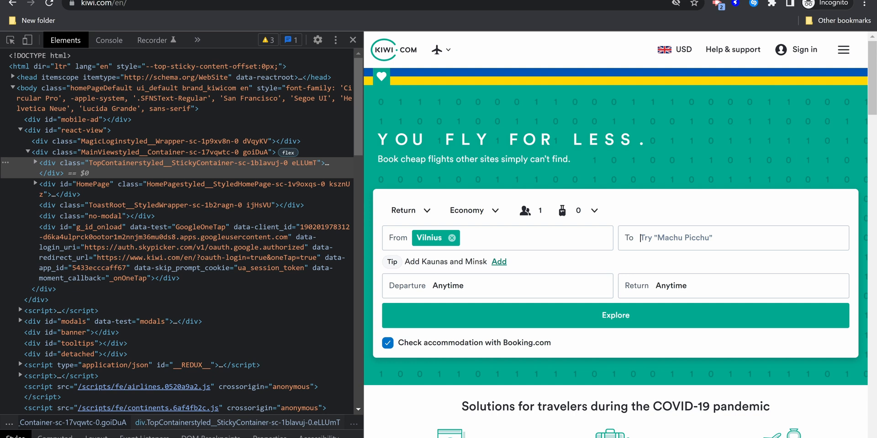
- Inspect the destination field, run the Vilnius-to-Anywhere search and reveal the sort choices
right_click(672, 238)
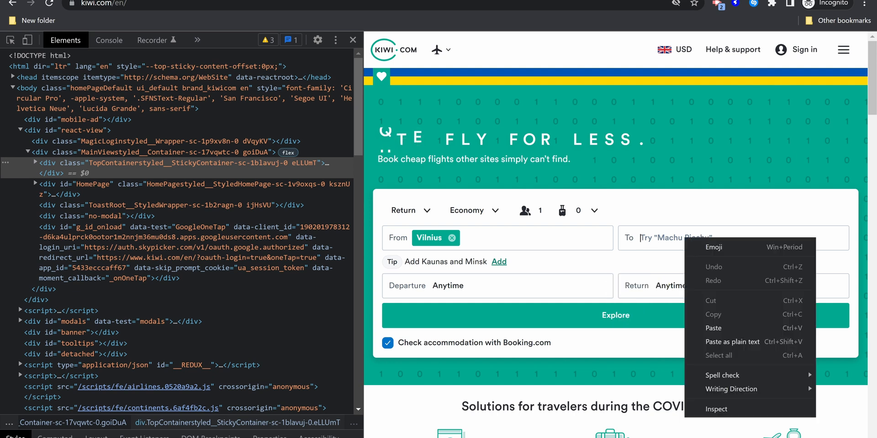
left_click(716, 409)
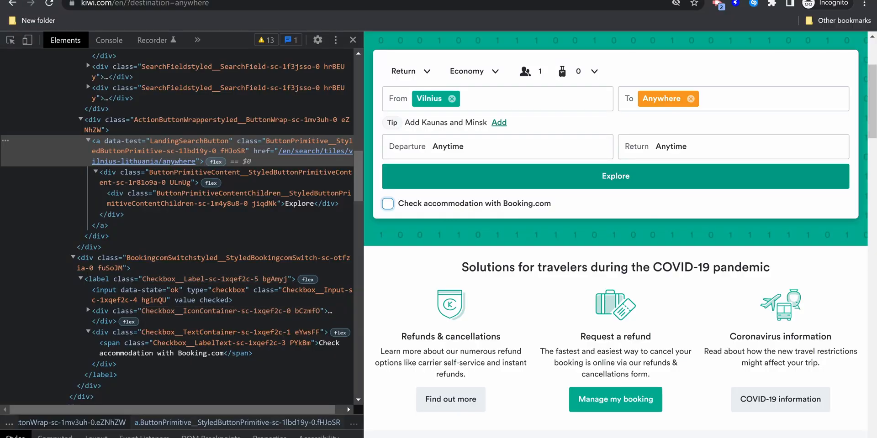
left_click(614, 176)
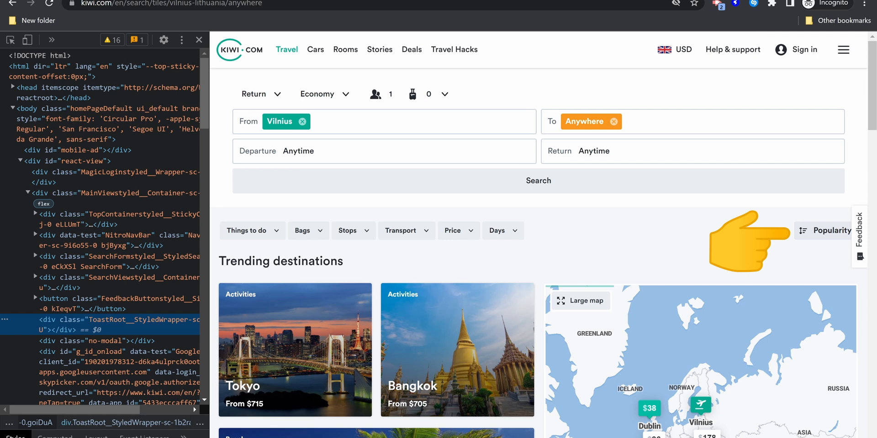
left_click(830, 230)
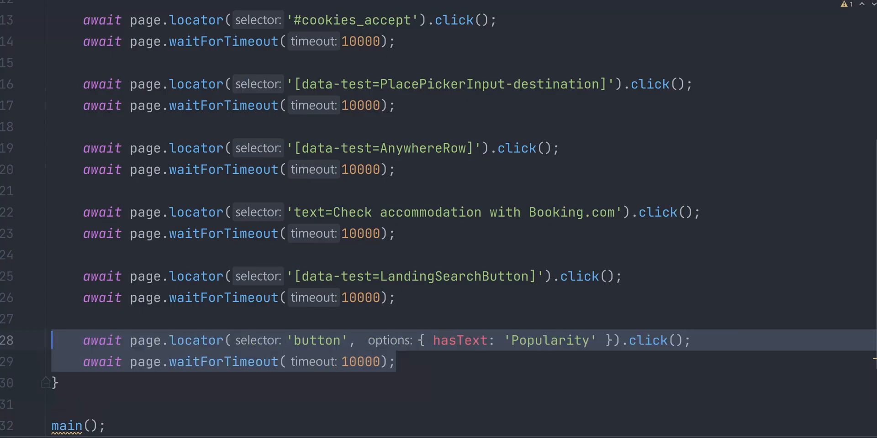
- Inspect a destination card, then add allTextContents, console.log(texts) and browser.close() to the script
scroll("down", 3)
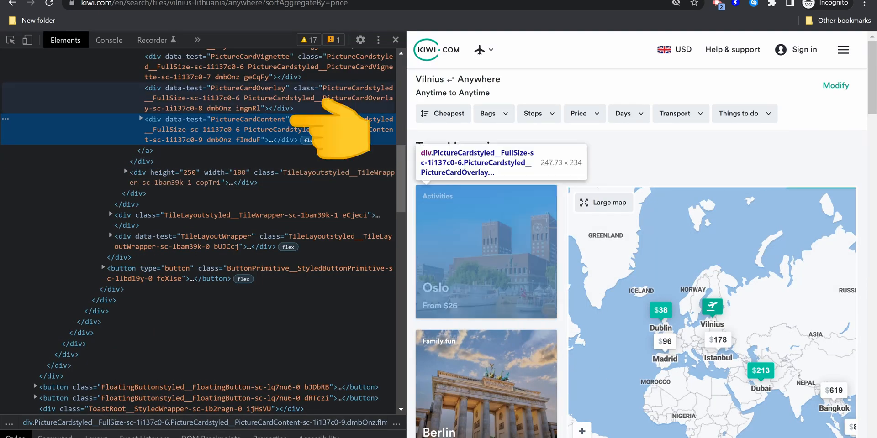
left_click(142, 119)
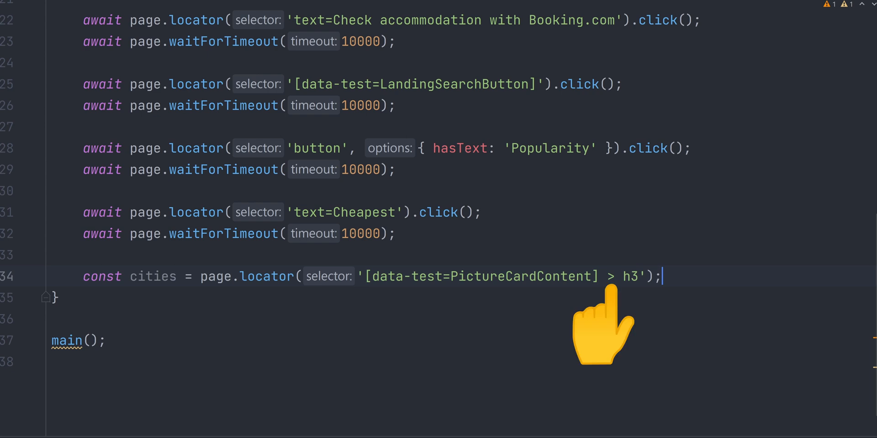
mouse_move(511, 223)
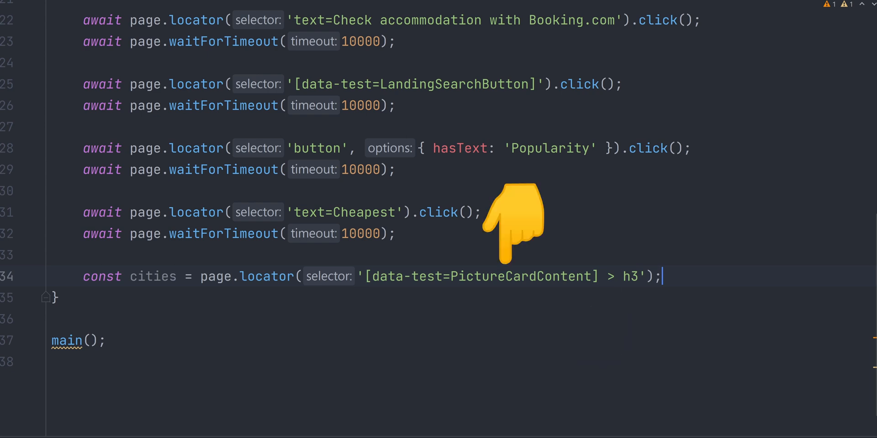
type("const texts = await cities.allTextContents();")
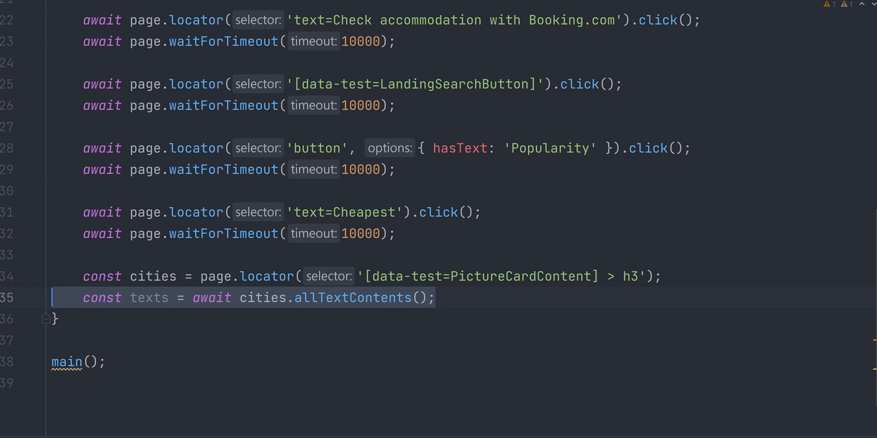
left_click(433, 297)
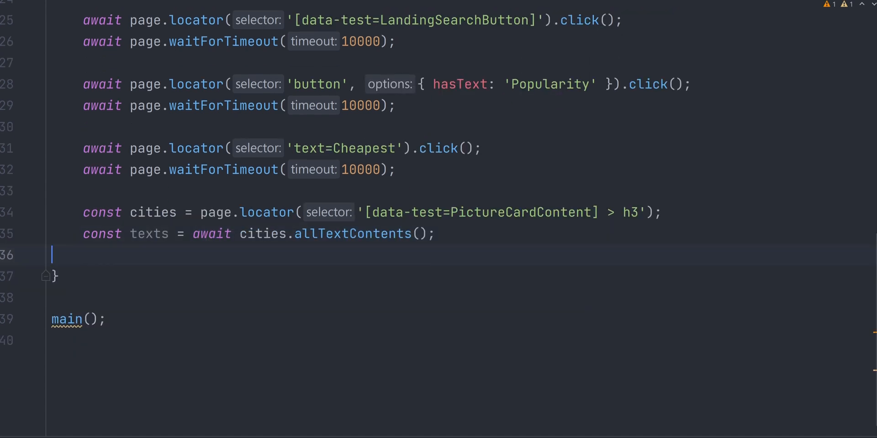
type("console.log(texts);")
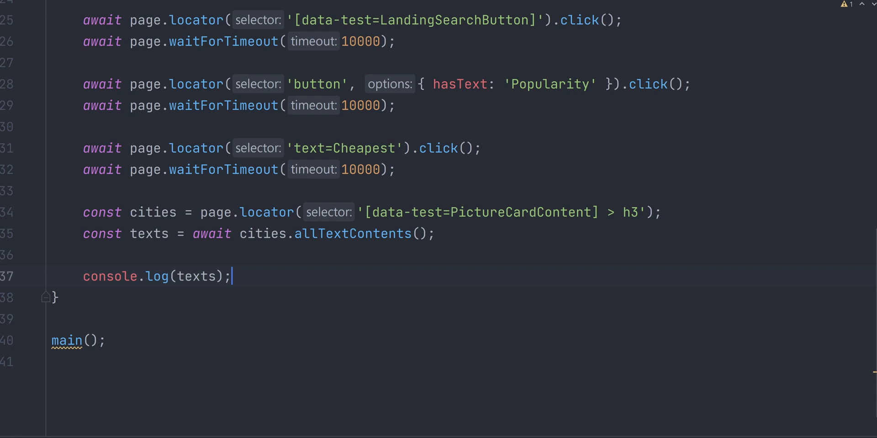
type("await browser.close();")
type("n")
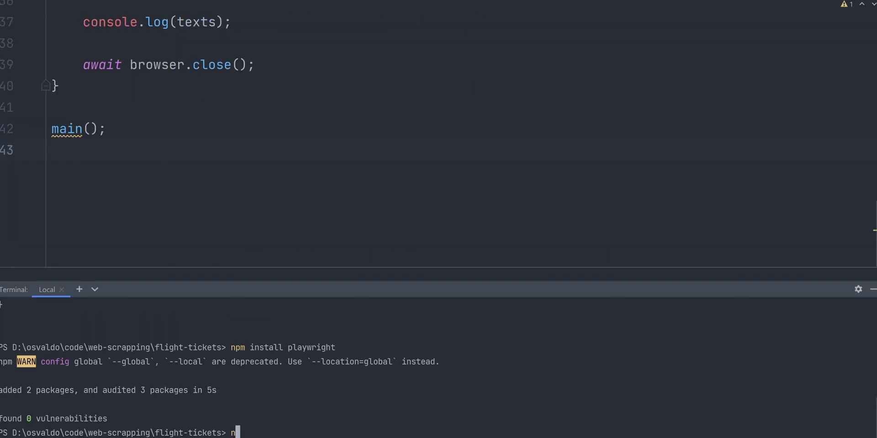
- Run 'node .\index.js' in the terminal, retrying once
type("ode .\\index.js")
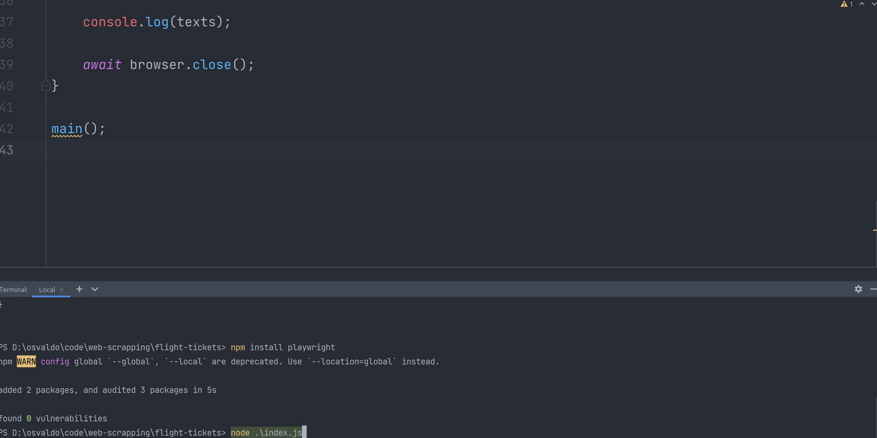
key("Return")
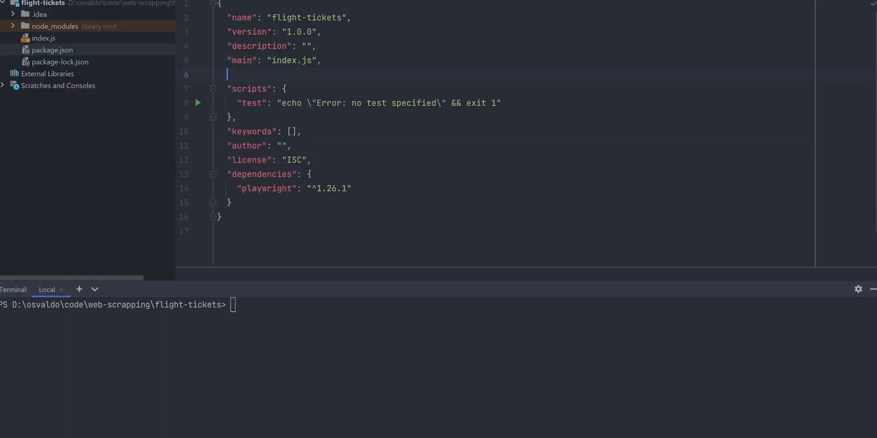
type("node .\\index.js")
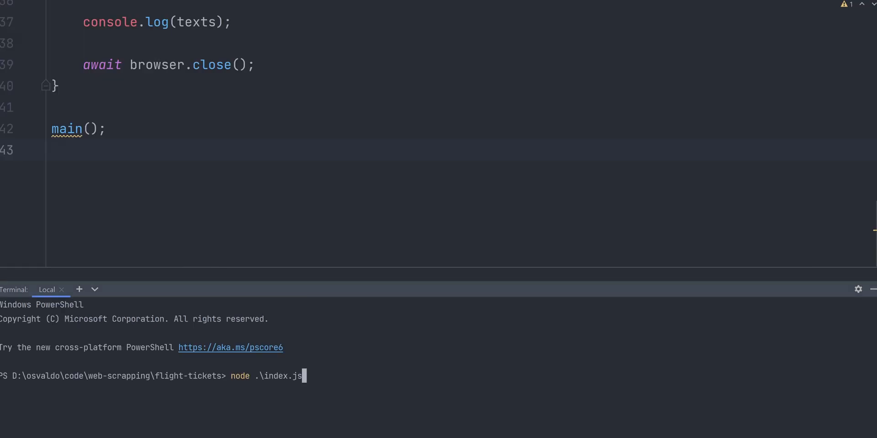
key("Return")
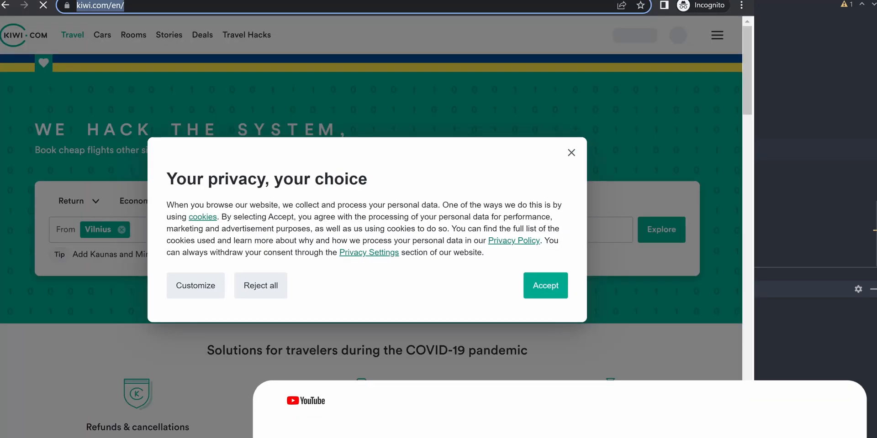
- Choose Cheapest in the results' Sort by menu so the URL carries sortAggregateBy=price
left_click(544, 285)
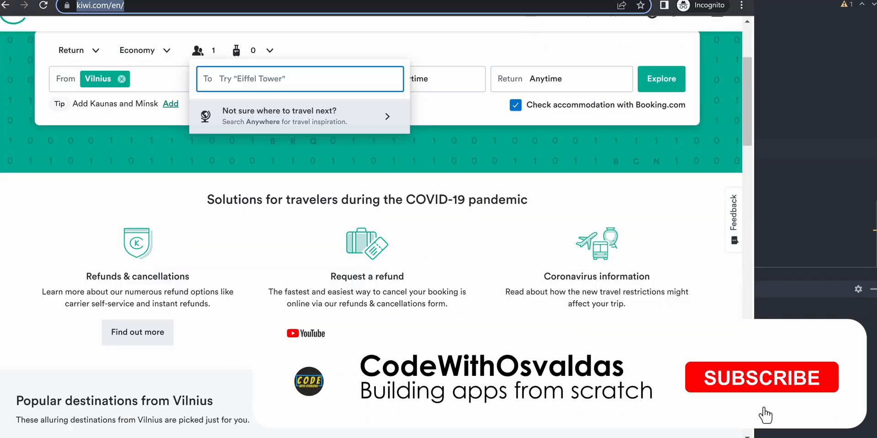
left_click(300, 116)
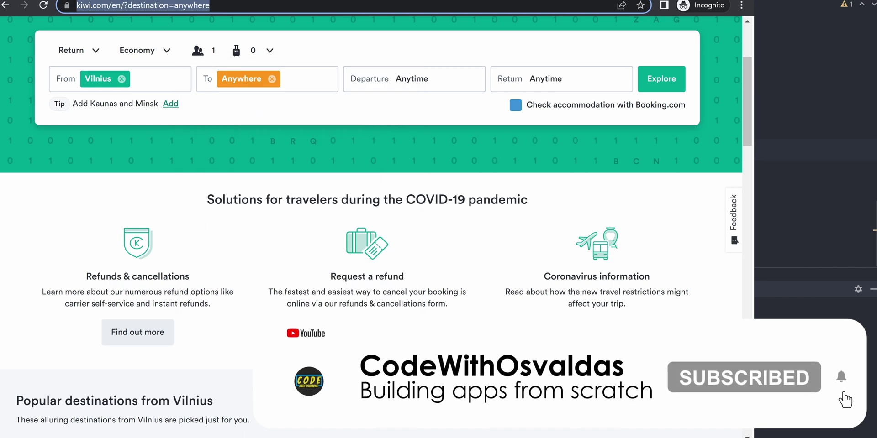
left_click(661, 78)
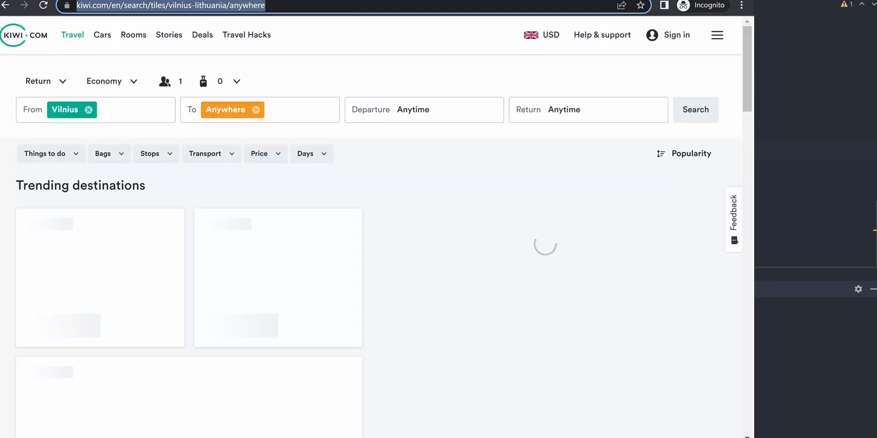
left_click(691, 153)
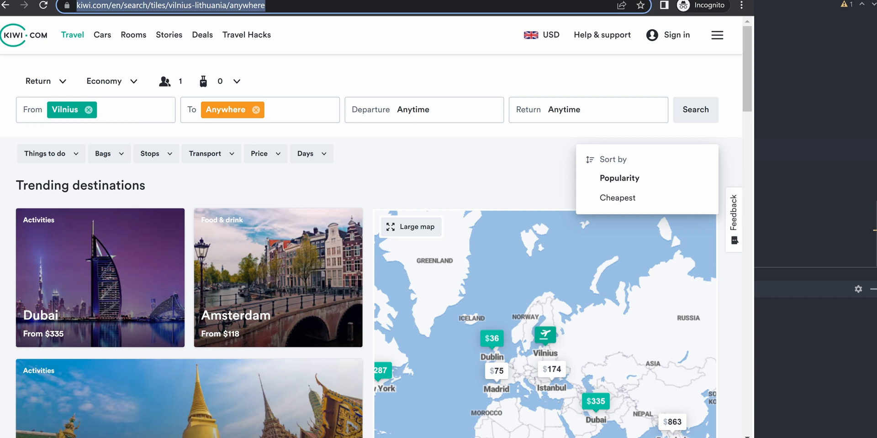
left_click(618, 198)
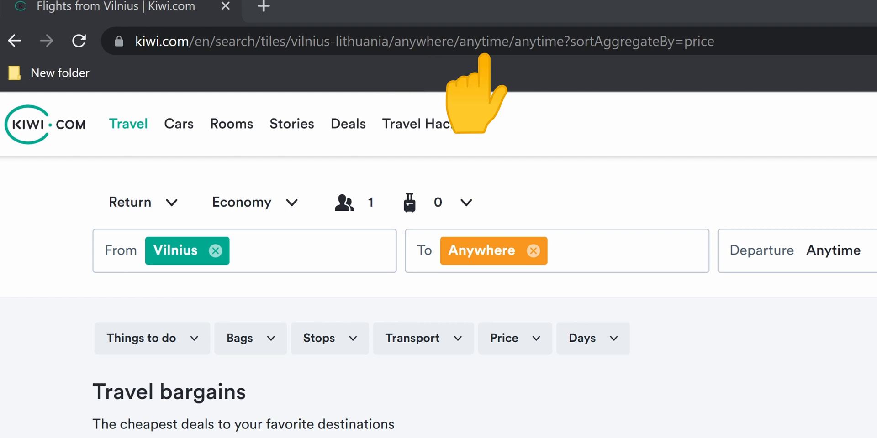
mouse_move(666, 100)
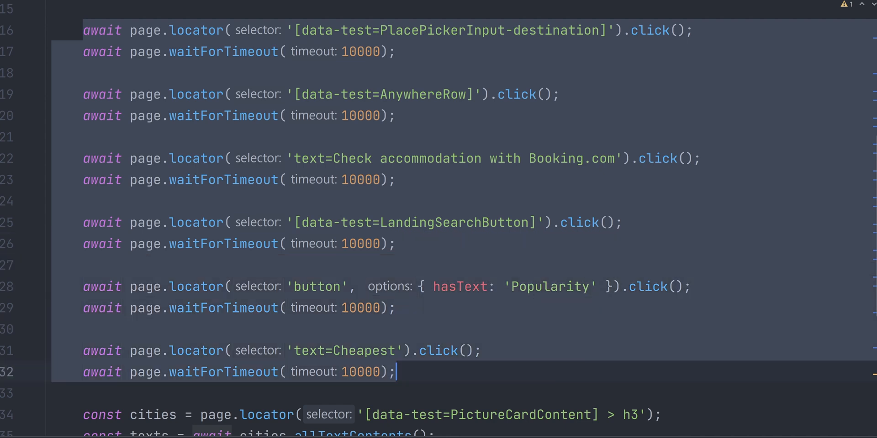
- Reuse DEFAULT_TIMEOUT, add a getUpcomingWeekends() call in main and install date-fns
scroll("up", 3)
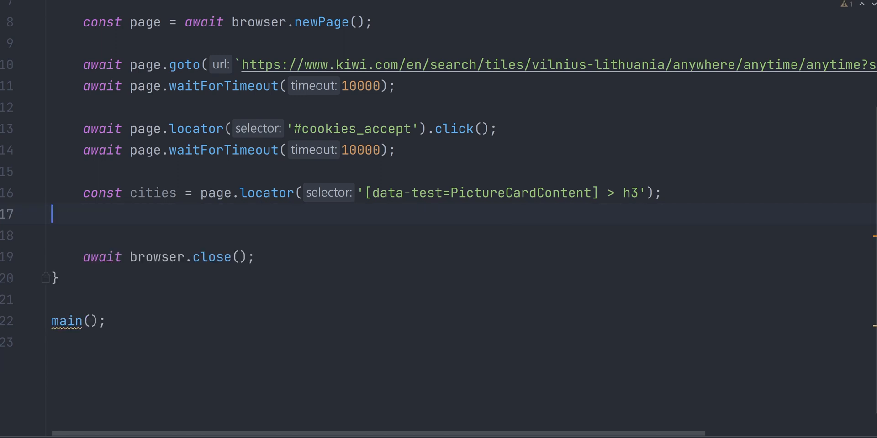
scroll("up", 3)
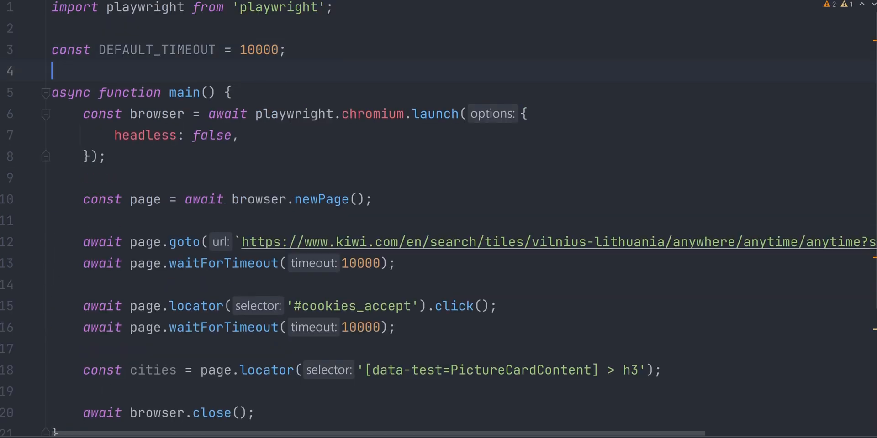
double_click(157, 49)
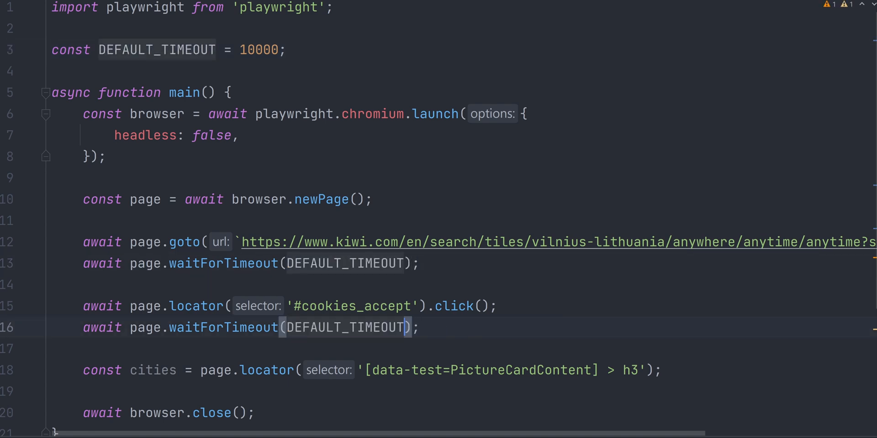
left_click(52, 285)
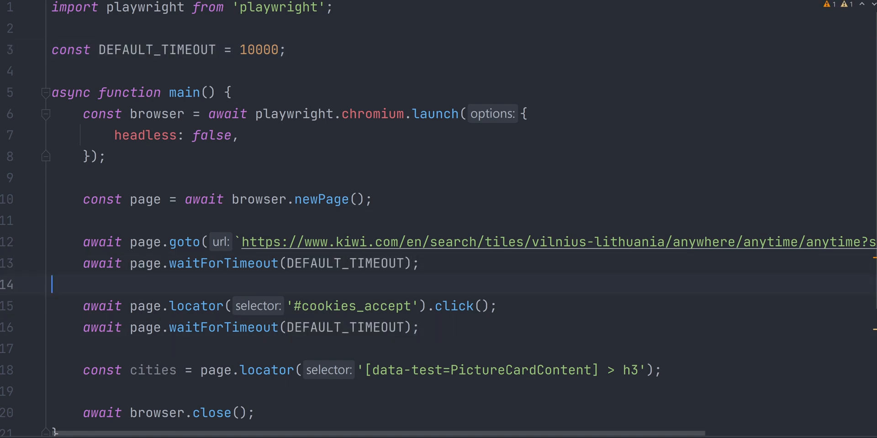
key("Enter")
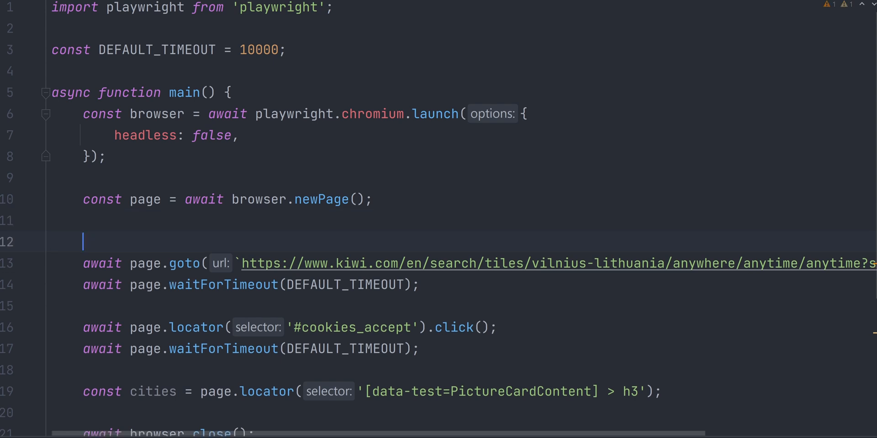
type("const upcomingWeekends = getUpcomingWeekends();")
type("const getUpcomingWeekends = (numberOfWeekends) => {")
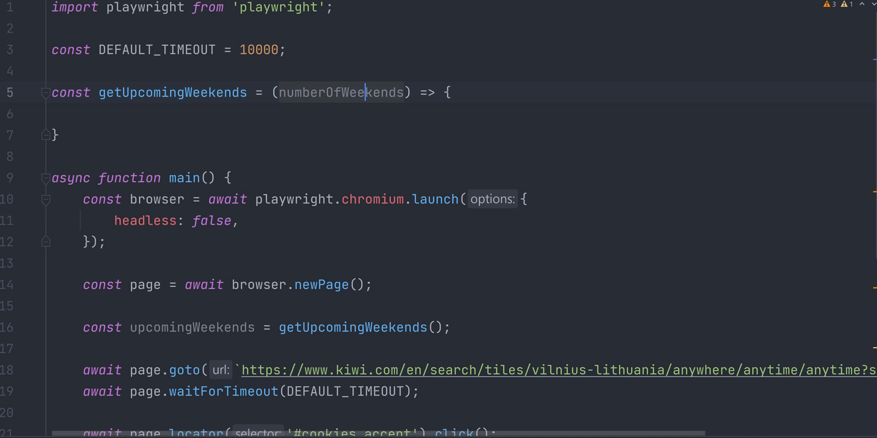
scroll("down", 3)
type("16")
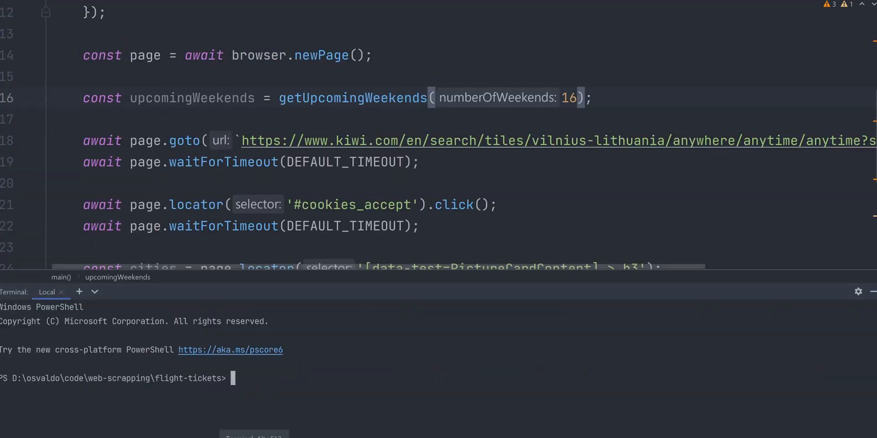
type("npm install date-fns")
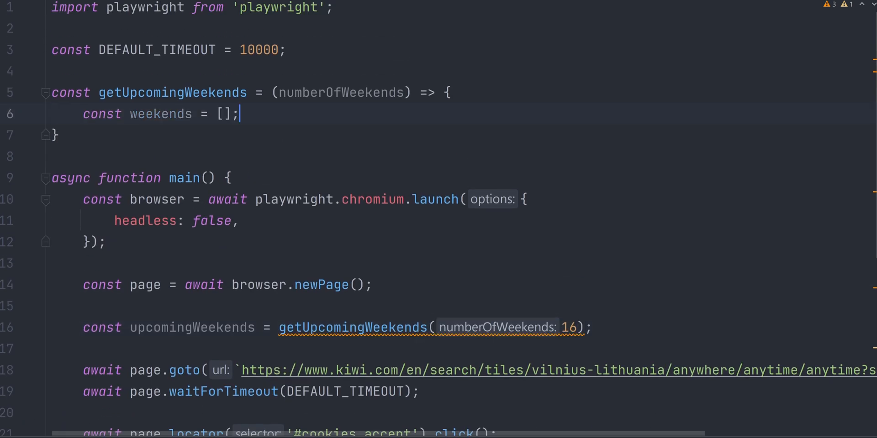
- Write getUpcomingWeekends looping via nextFriday and a formatDate helper using 'yyyy-MM-dd'
key("Enter")
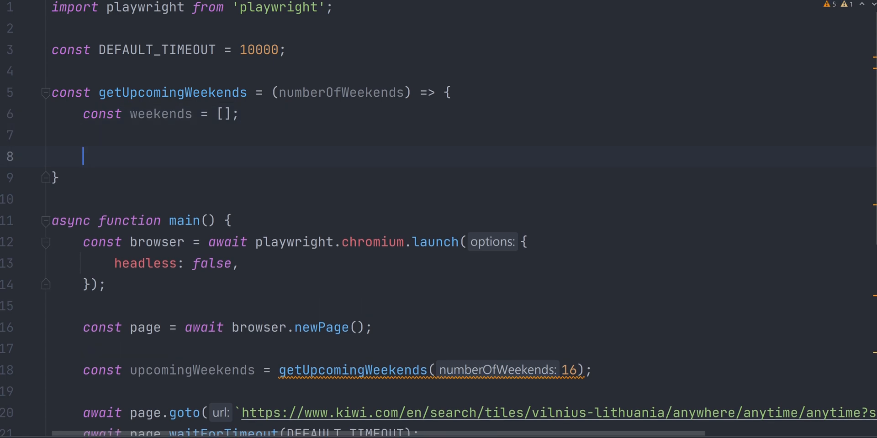
type("let currentDate = new Date();")
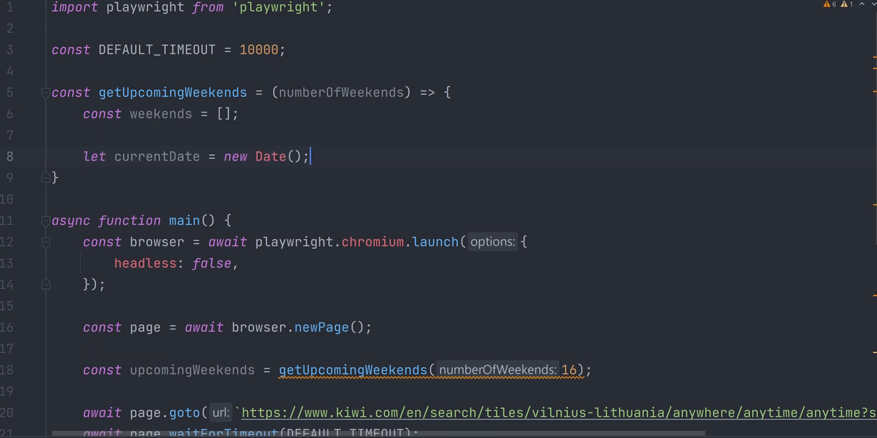
type("for (let i = 0; i < numberOfWeekends; i++) {")
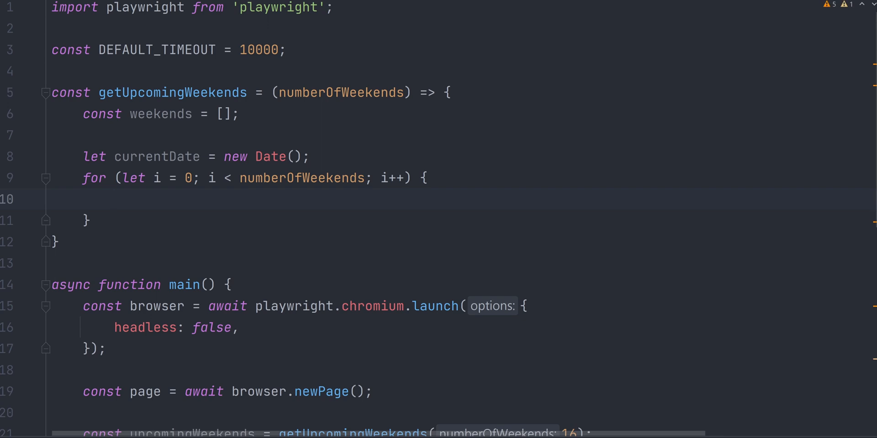
left_click(85, 220)
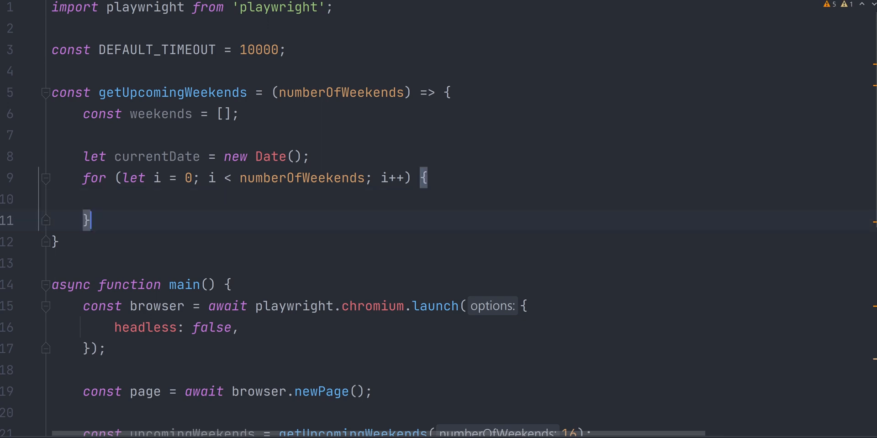
type("return weekends;")
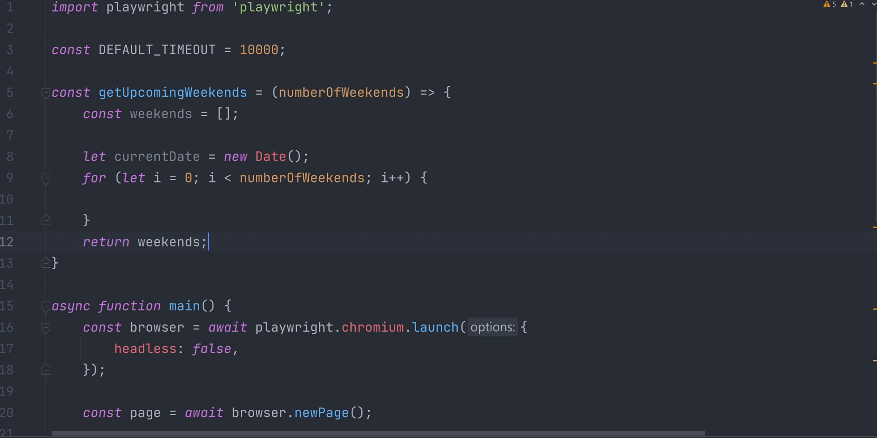
type("currentDate = nextFriday(currentDate);")
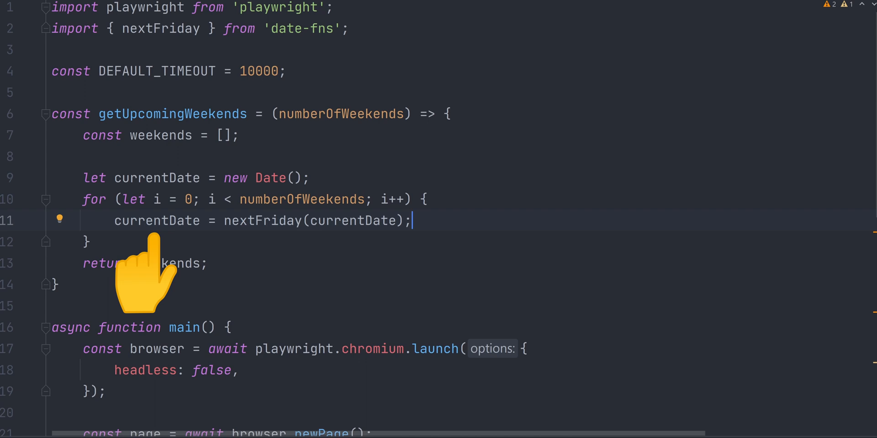
key("Enter")
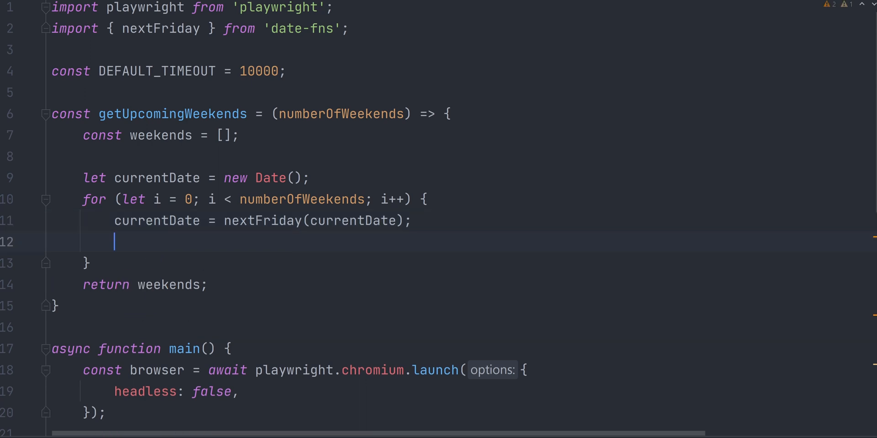
type("const friday = formatDate(currentDate);")
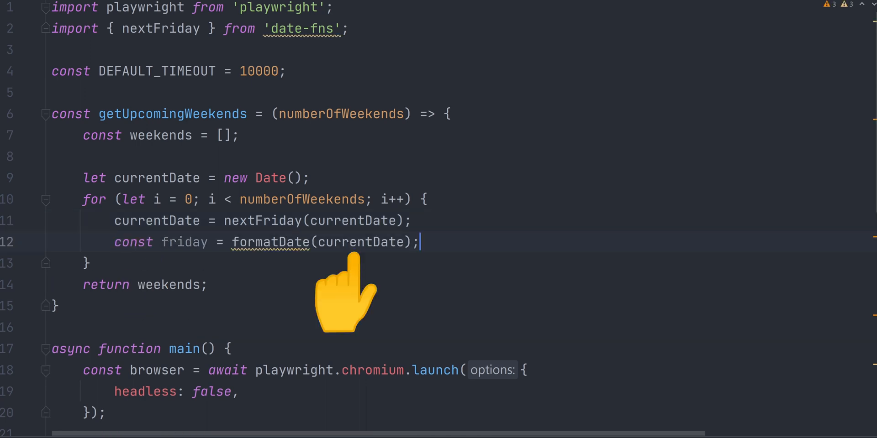
type(", format")
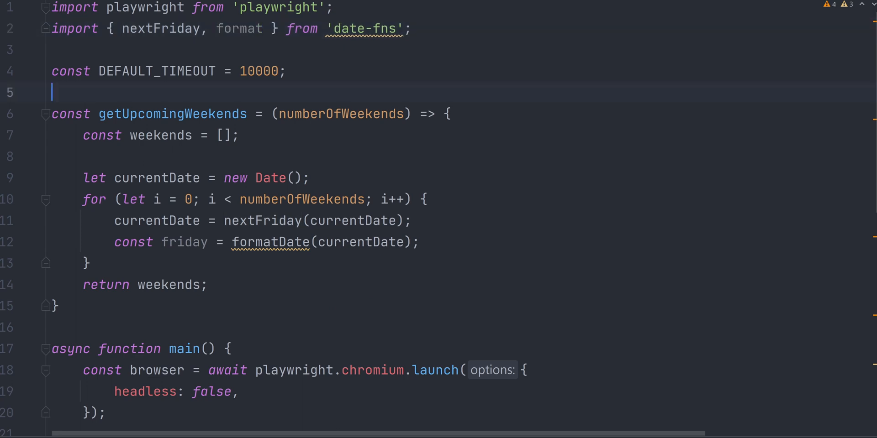
type("const formatDate = (date) => format(date, 'yyyy-MM-dd');")
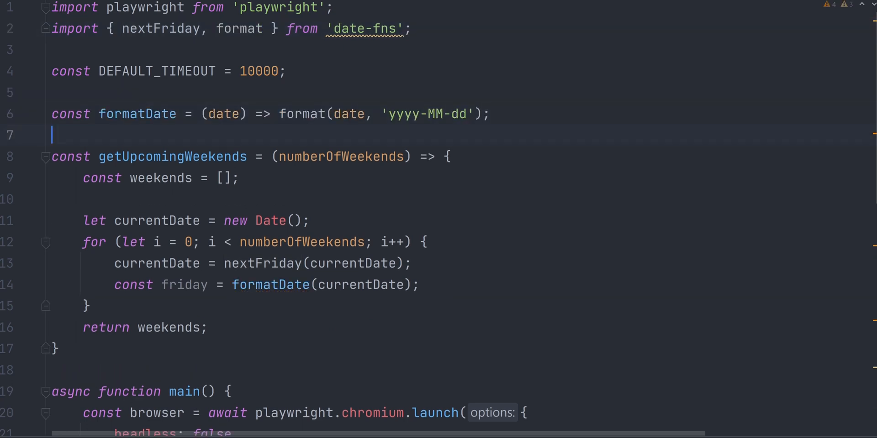
left_click(419, 285)
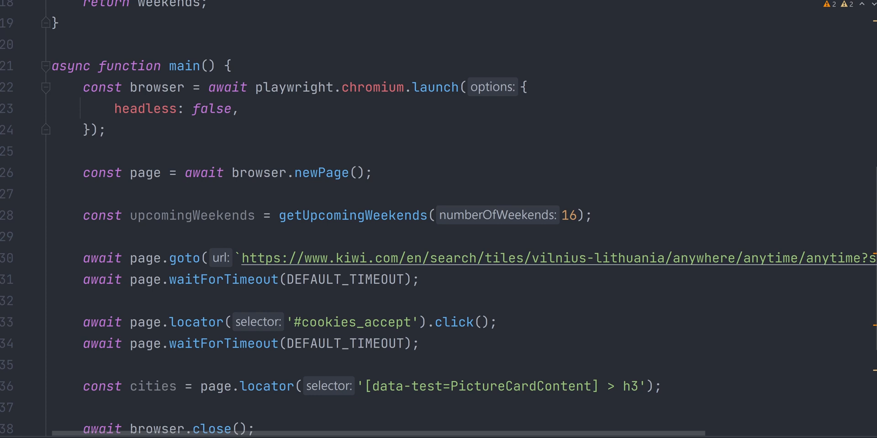
- Wrap scraping in for...of upcomingWeekends, destructure friday/sunday as from/to, and add a cookiesAccepted guard
type("for (const weekend of upcomingWeekends) {")
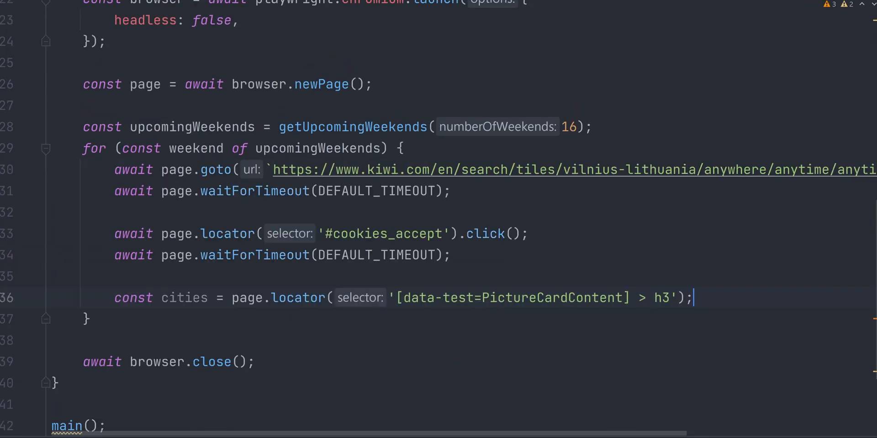
key("Enter")
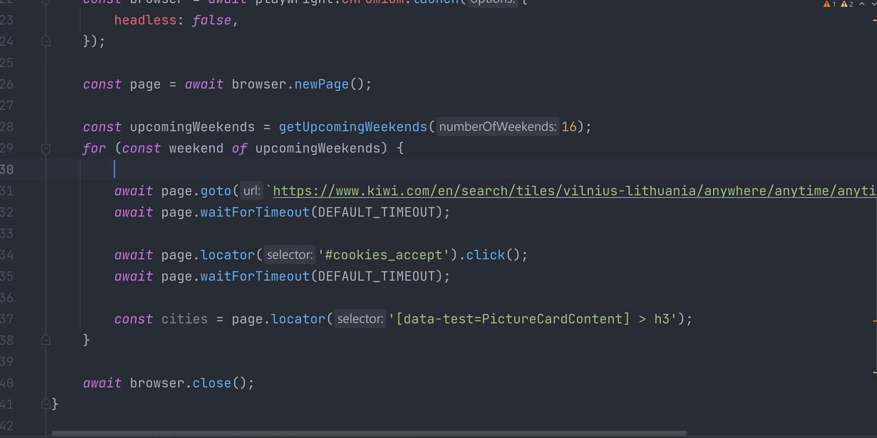
type("const { friday: from, sunday: to } = weekend;")
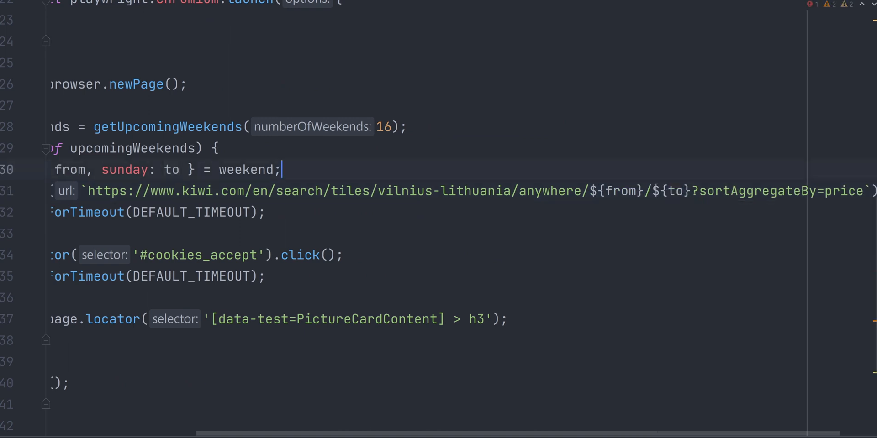
scroll("left", 3)
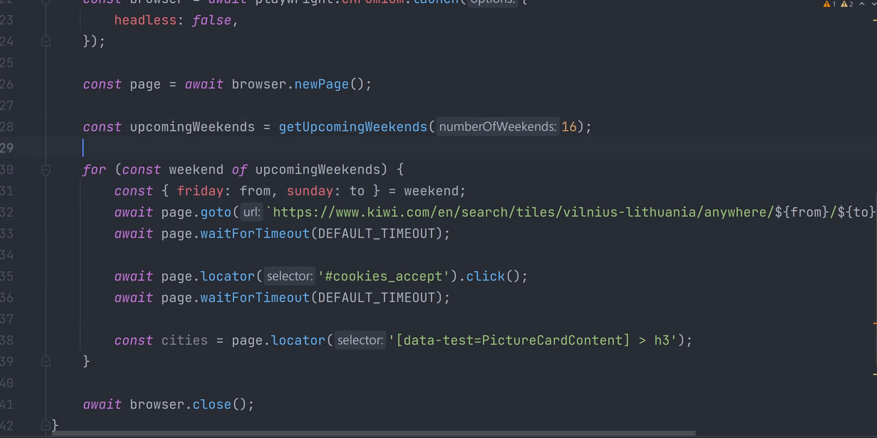
type("let cookiesAccepted = false;")
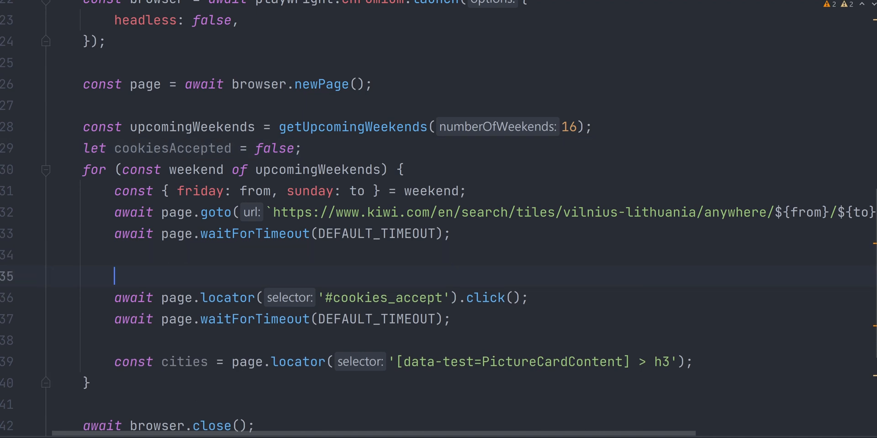
type("if (!cookiesAccepted) {")
type("cookiesAccepted = true;")
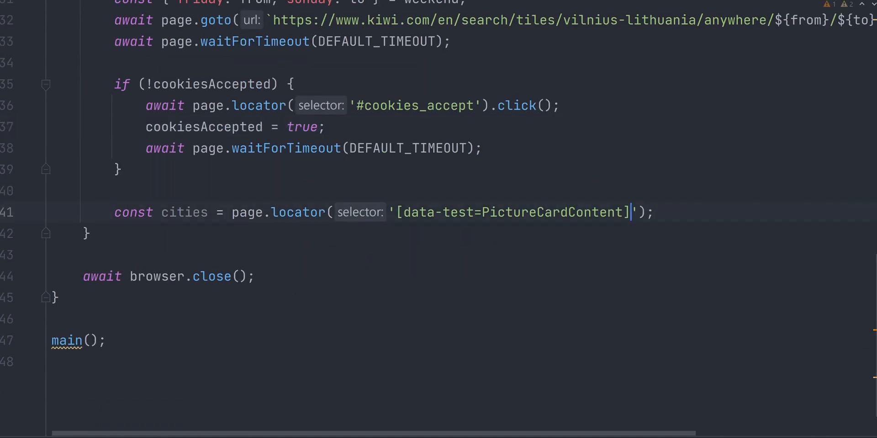
type("cityCardLocator")
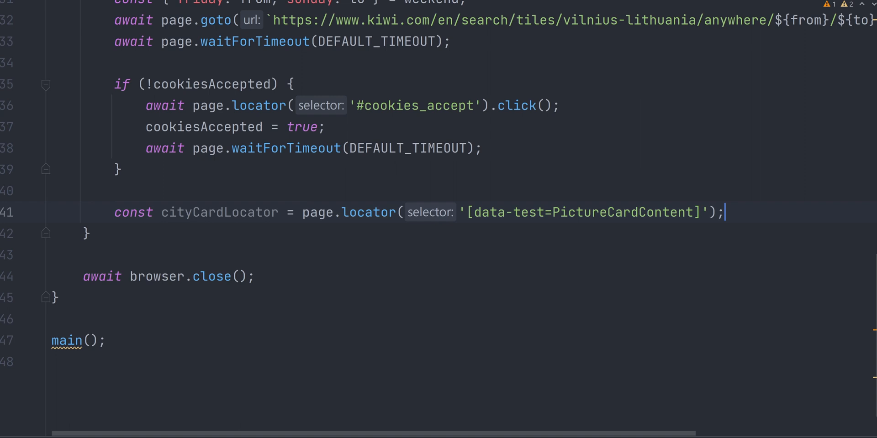
- Loop over cityCardsCount, read each nth card's textContent and parse the price after '$' with Number
type("const cityCardsCount = await cityCardLocator.count();")
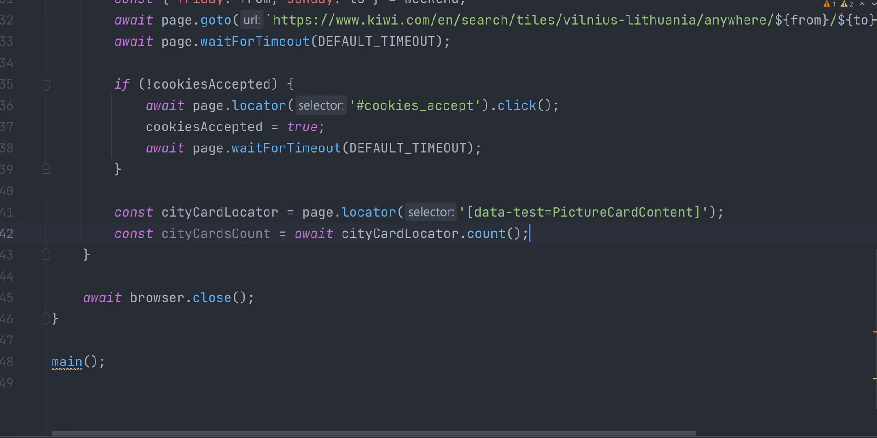
type("for (let i = 0; i < cityCardsCount; i++) {")
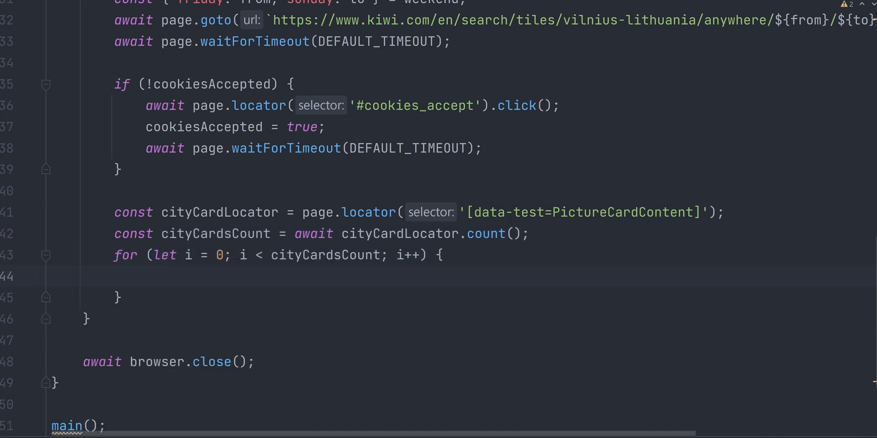
type("const currentCityCardLocator = cityCardLocator.nth(i);")
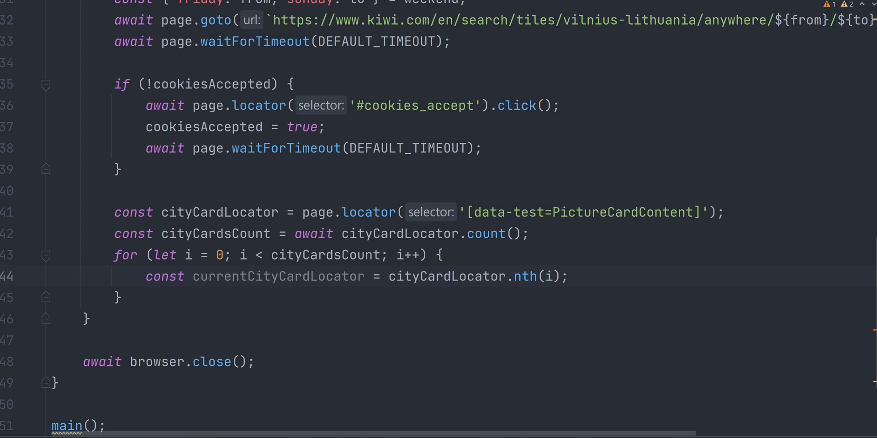
type("const textContent = await currentCityCardLocator.textContent();")
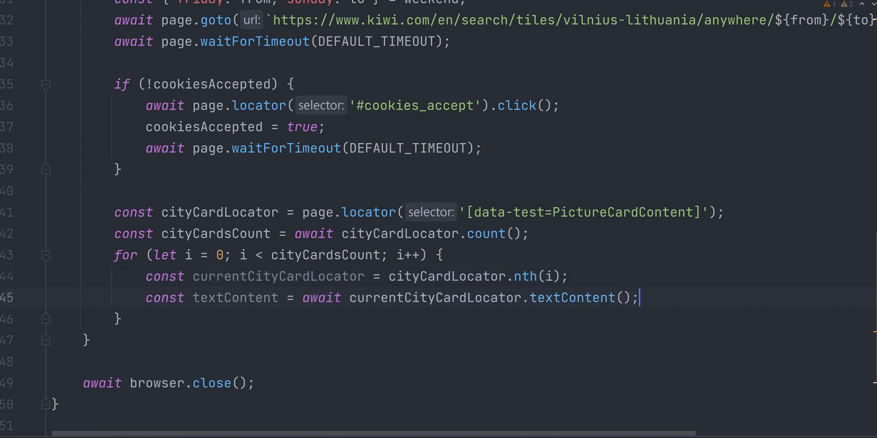
type("const price =")
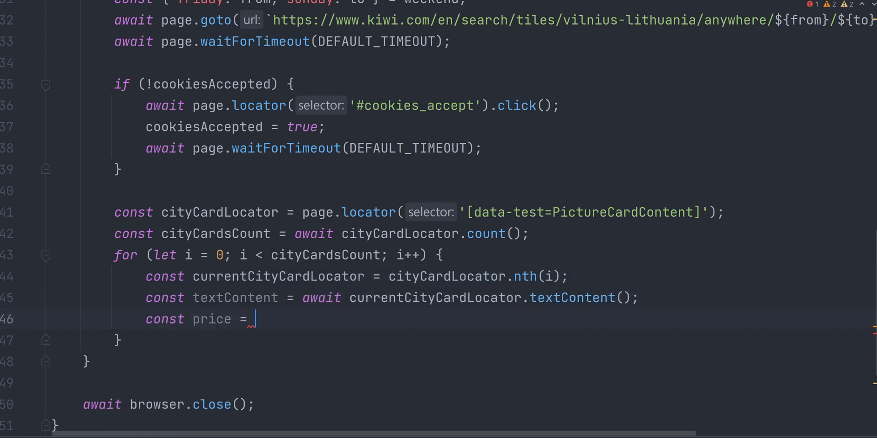
type("textContent.substring(textContent.indexOf(")
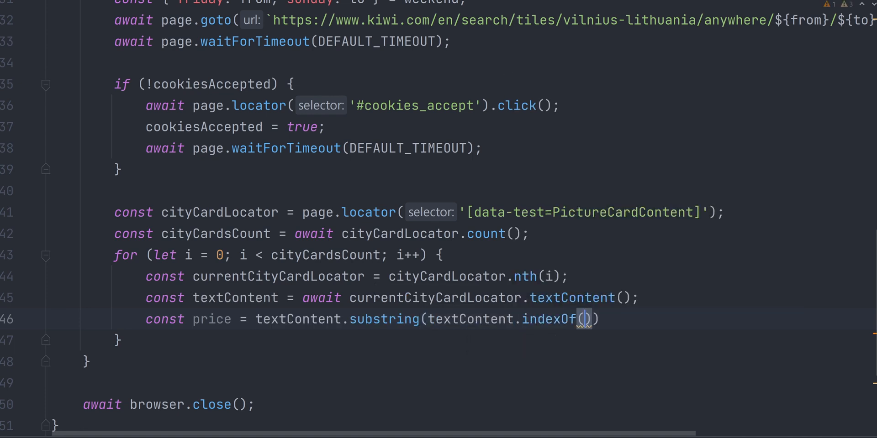
type("'$') + 1")
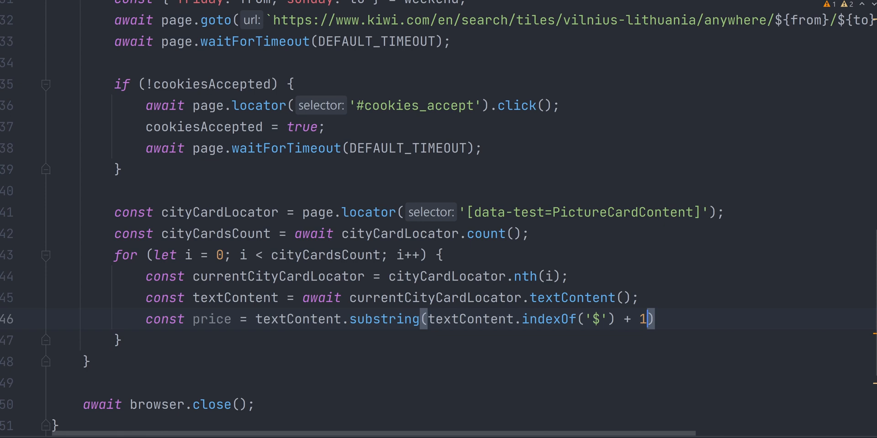
type("Number(")
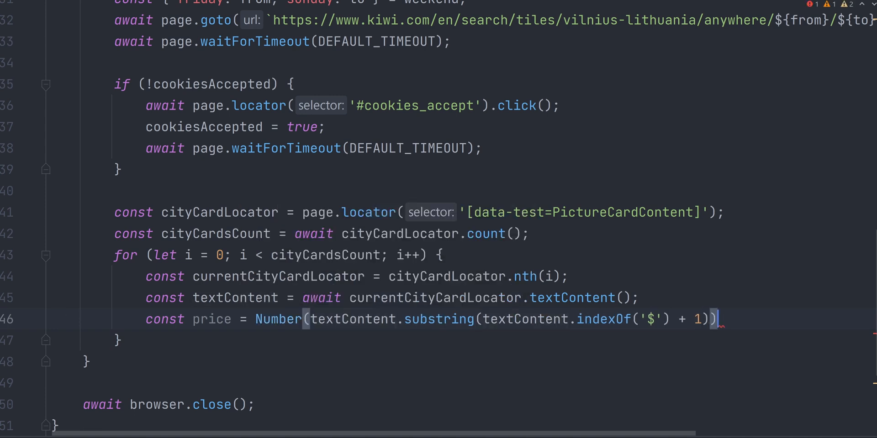
scroll("up", 3)
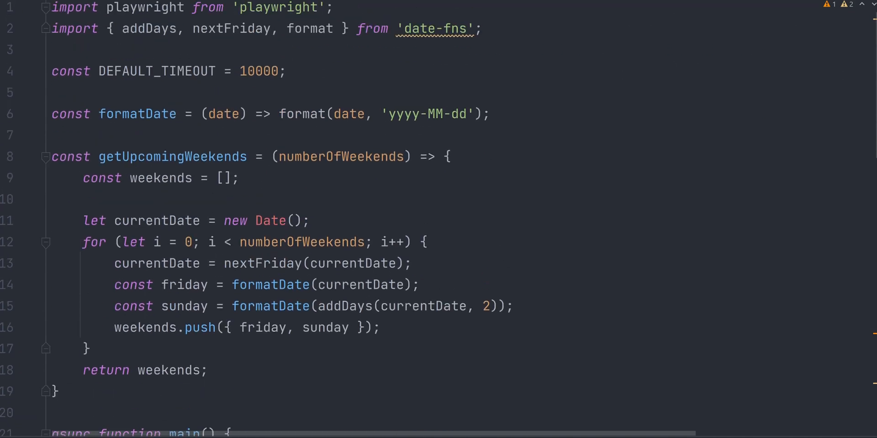
- Declare const PRICE_THRESHOLD = 100 above the card-handling block
type("const PRICE_THRESHOLD = 100;")
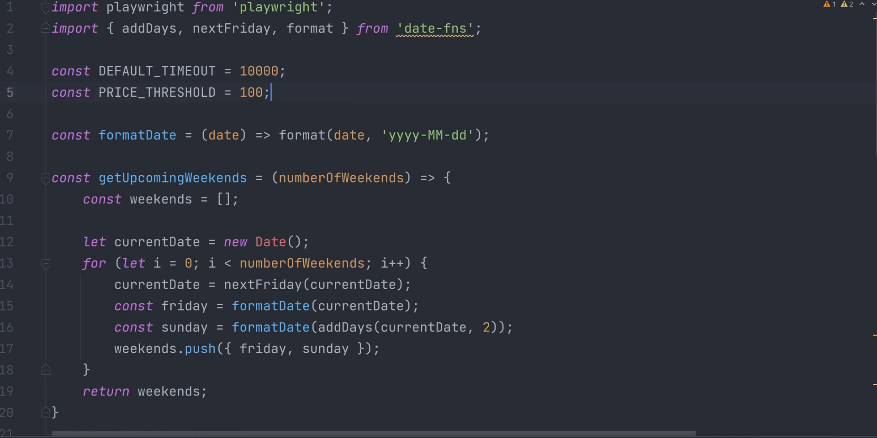
scroll("down", 3)
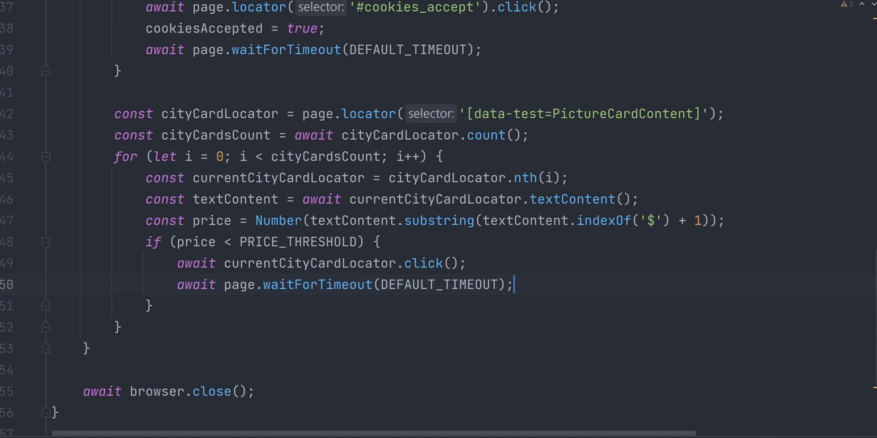
key("alt+tab")
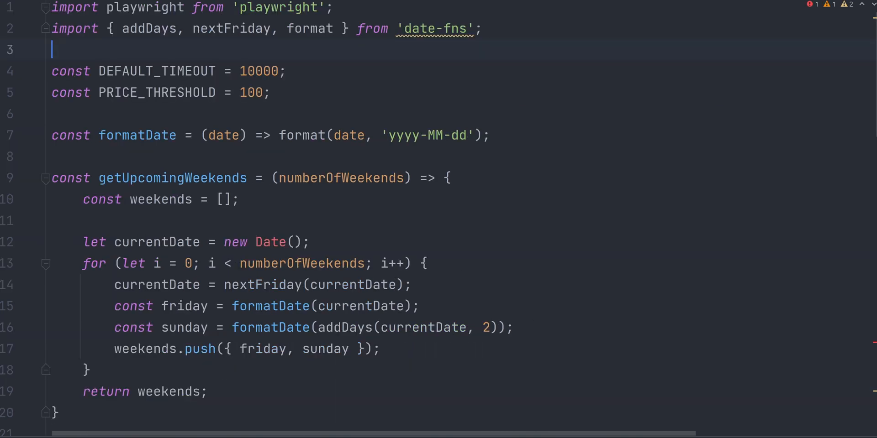
scroll("down", 3)
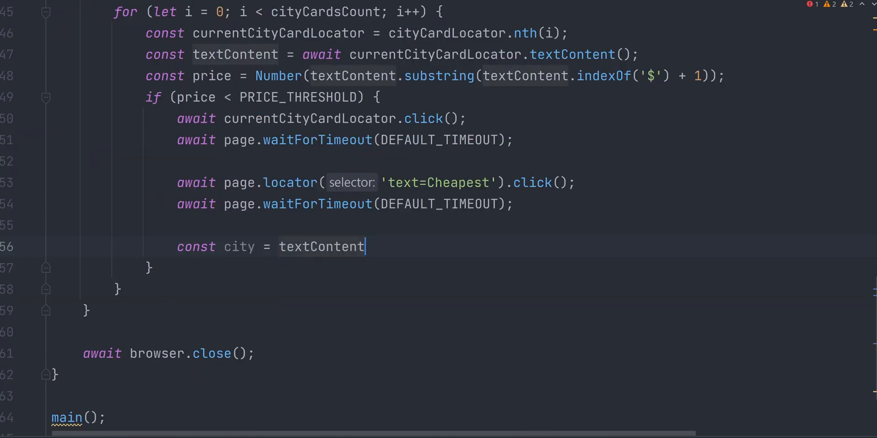
- Derive the city name via substring from textContent.indexOf(MY_CITY), hyphenating spaces with replaceAll
type(".substring()")
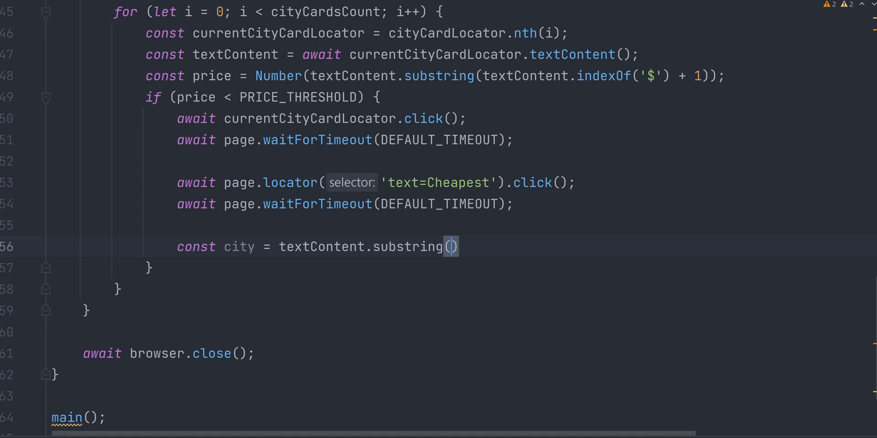
type("textContent.indexOf(MY_CITY) + MY_CITY.length, textContent.indexOf")
type(".replaceAll(' ', '")
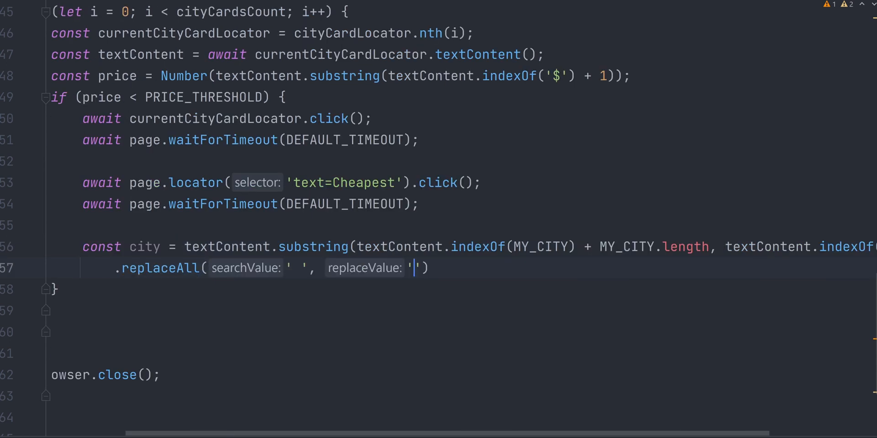
type("-")
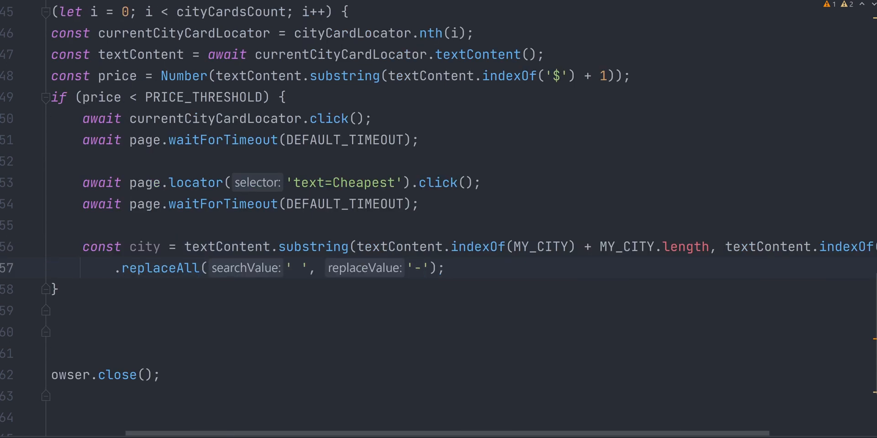
left_click(442, 267)
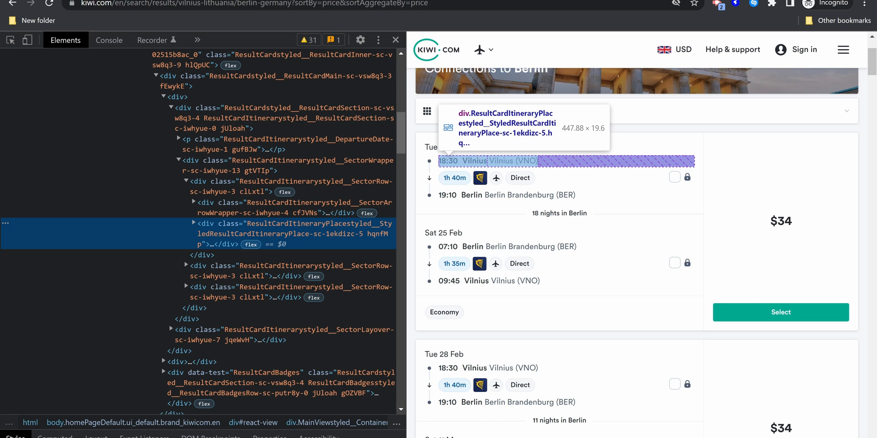
- Locate the first result card's data-test="ResultCardWrapper" div in DevTools Elements
left_click(240, 96)
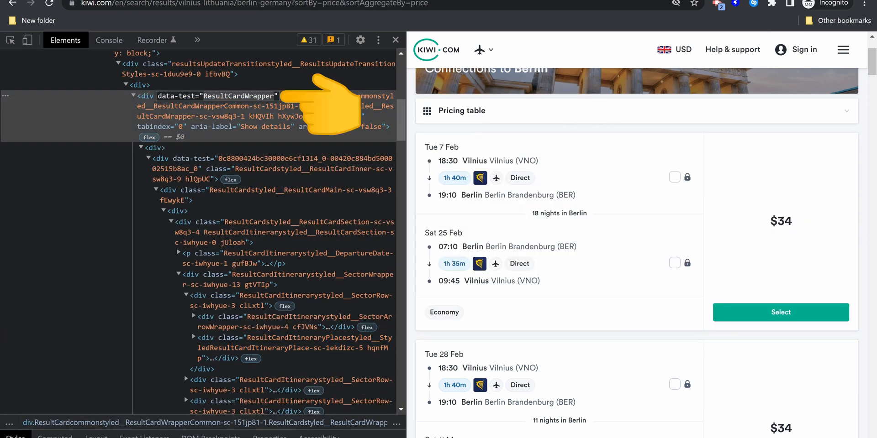
left_click(133, 96)
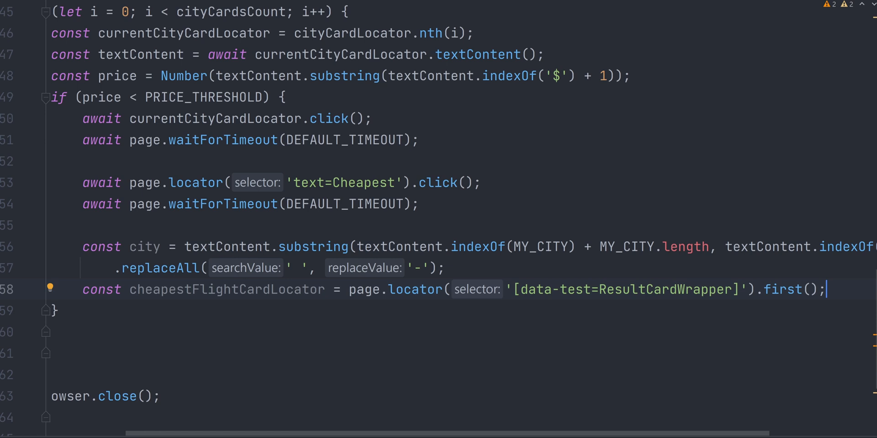
- Read actualPriceWithDollarSign from cheapestFlightCardLocator and parse it to a Number, stripping ' $'
type("const actualPriceWithDollarSign = await cheapestFlightCardLocator.locator('[data-te")
type("const actualPrice =")
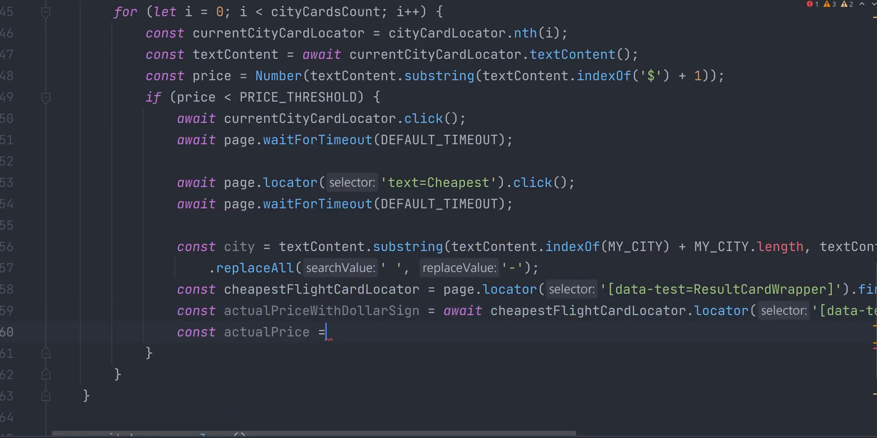
type("Number(actualPriceWithDollarSign.replace(' $', ''));")
type("if (actualPrice < PRICE_THRESHOLD) {")
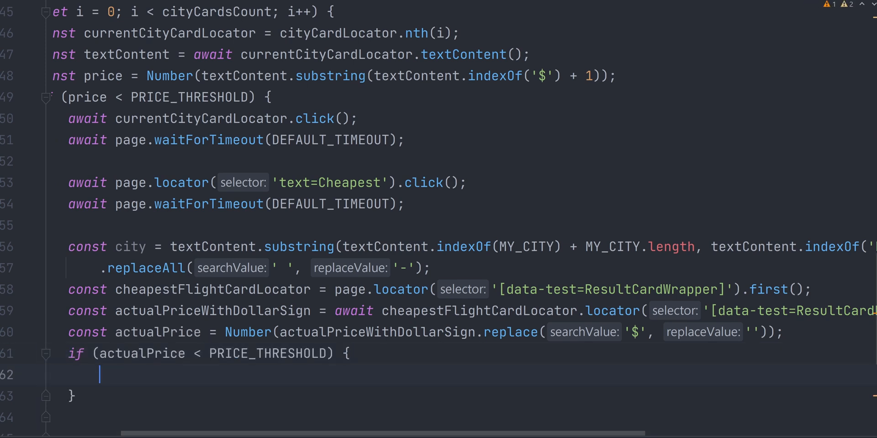
scroll("down", 3)
type("await cheapestFlightCardLocator.screenshot({ path: `${from} ${to}(${city})-${actualPrice}.png`")
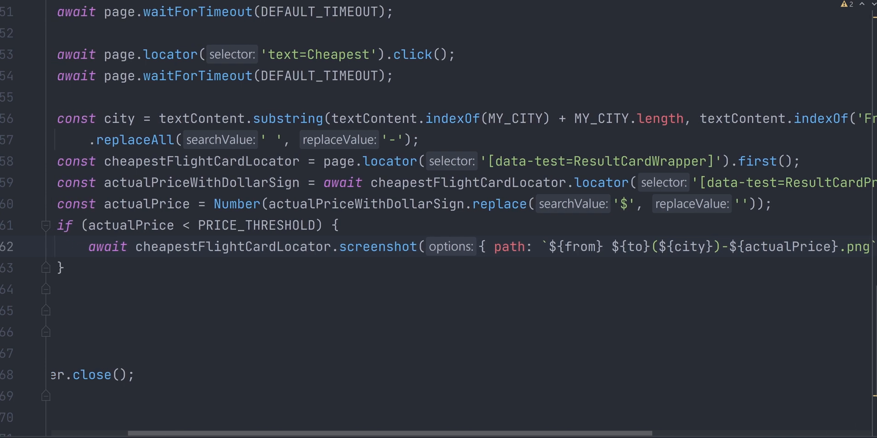
scroll("left", 3)
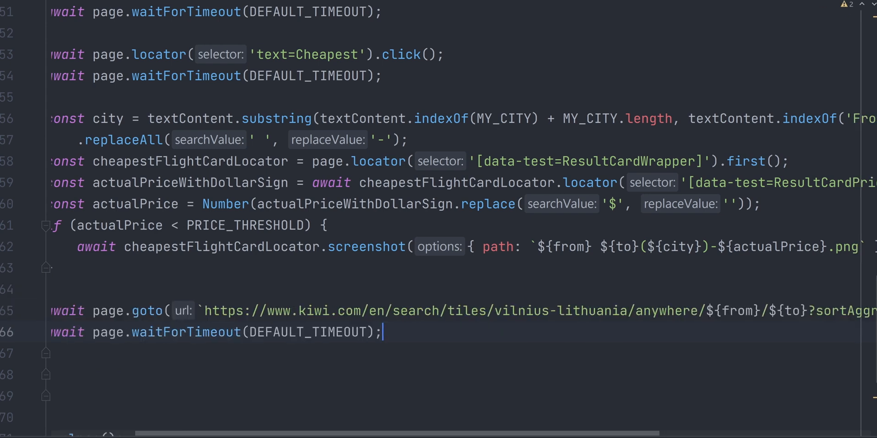
scroll("right", 3)
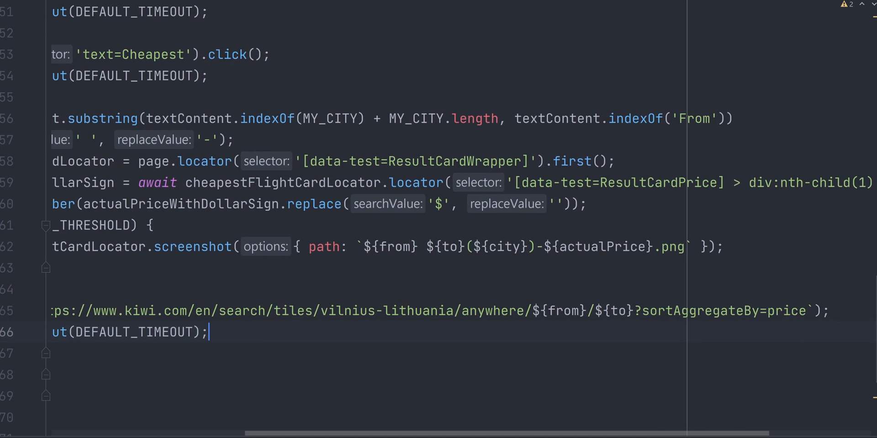
scroll("left", 3)
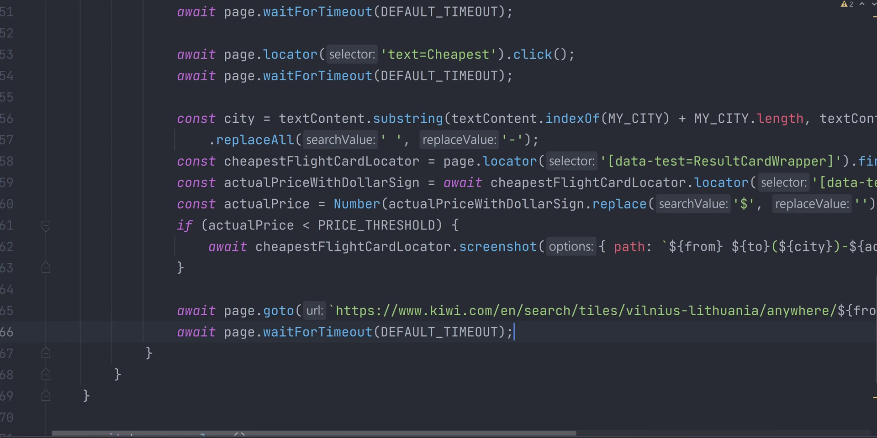
scroll("down", 3)
type("node")
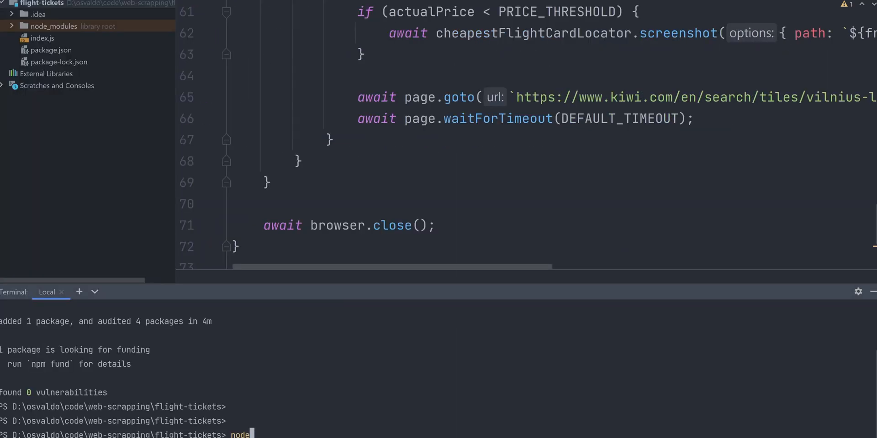
- Run node .\index.js and view the generated Oslo flight card image priced $33
type(".\\index.js")
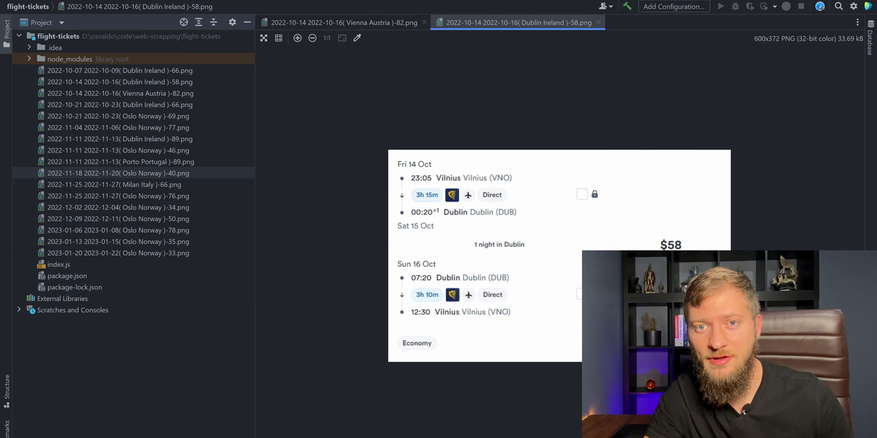
left_click(118, 253)
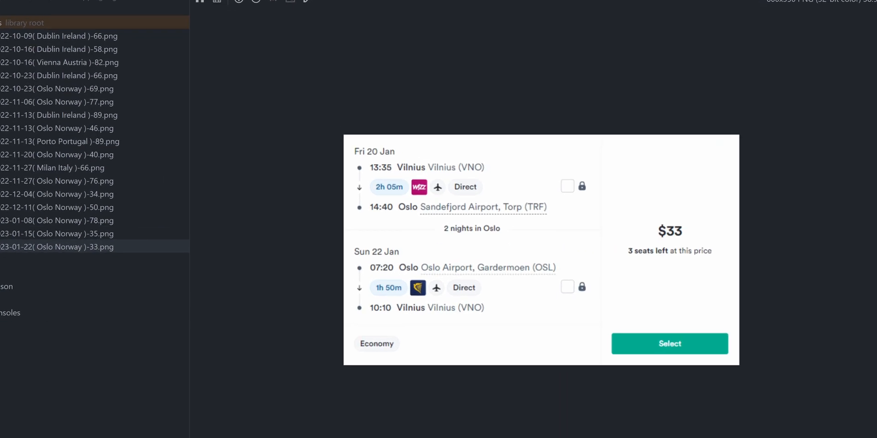